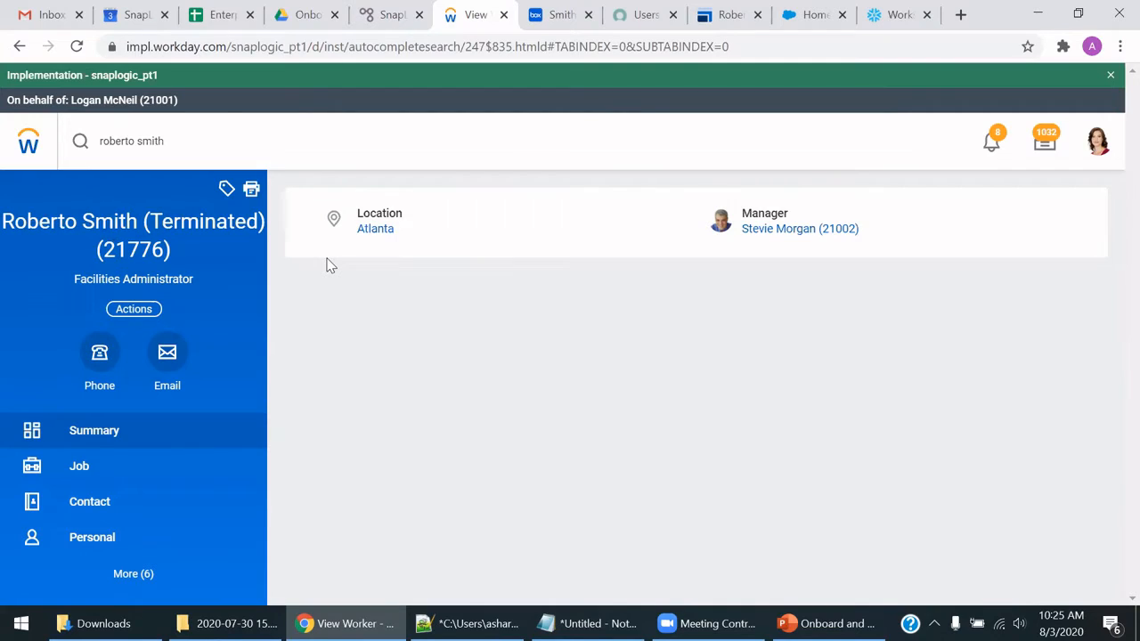
pyautogui.moveTo(498, 335)
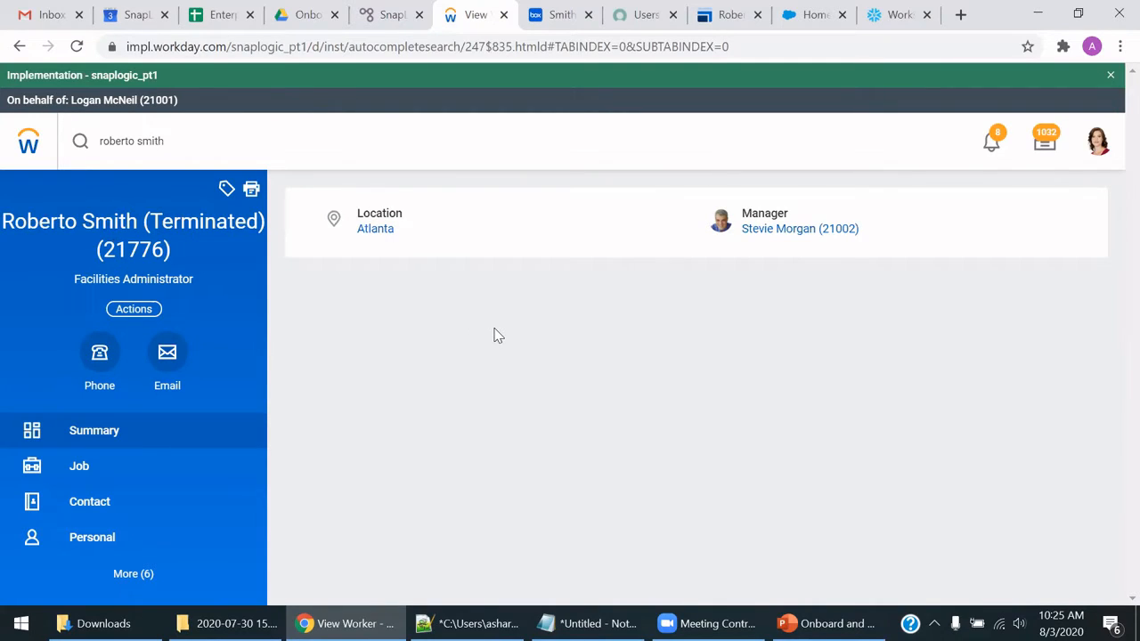
# Bring up the Workday employee journey pipeline with its Router and Terminated branch.
pyautogui.rightClick(391, 14)
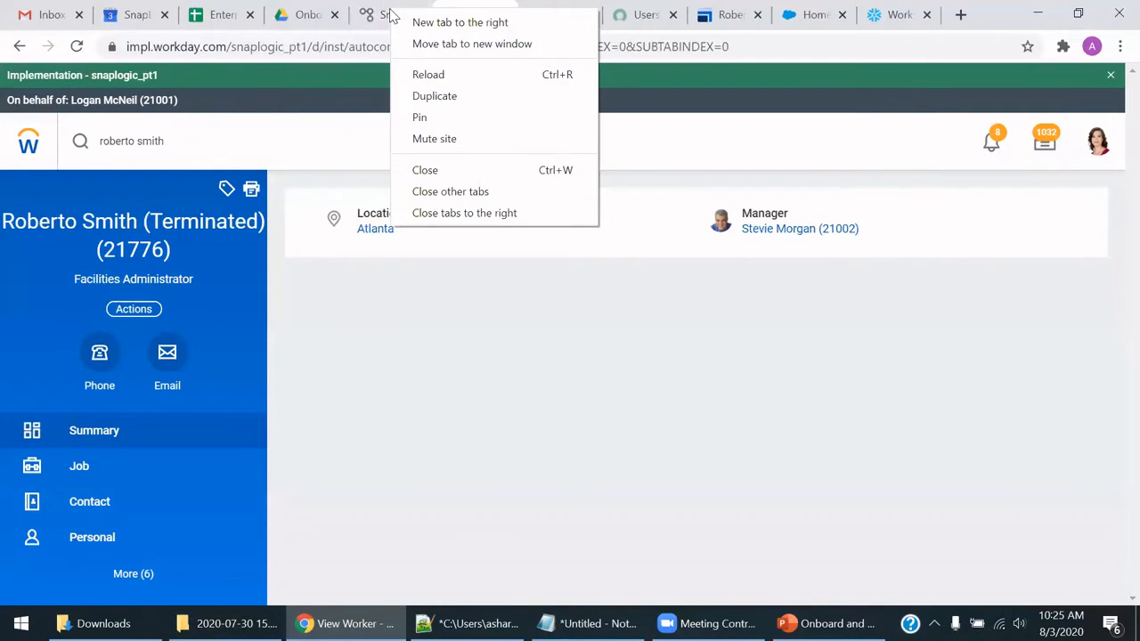
pyautogui.click(392, 15)
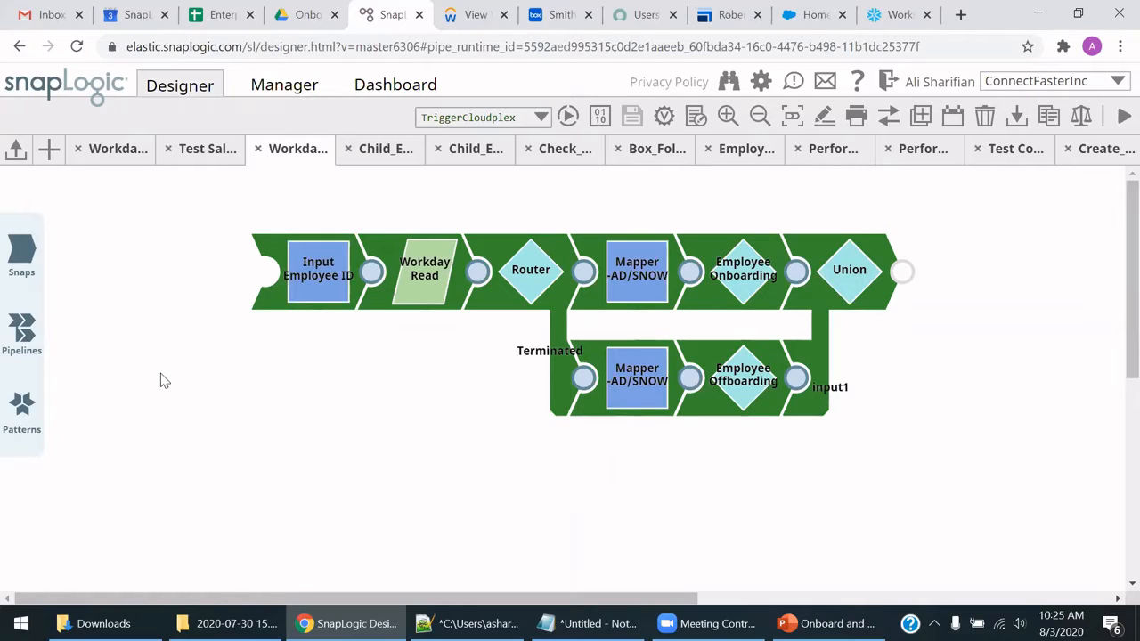
pyautogui.moveTo(452, 292)
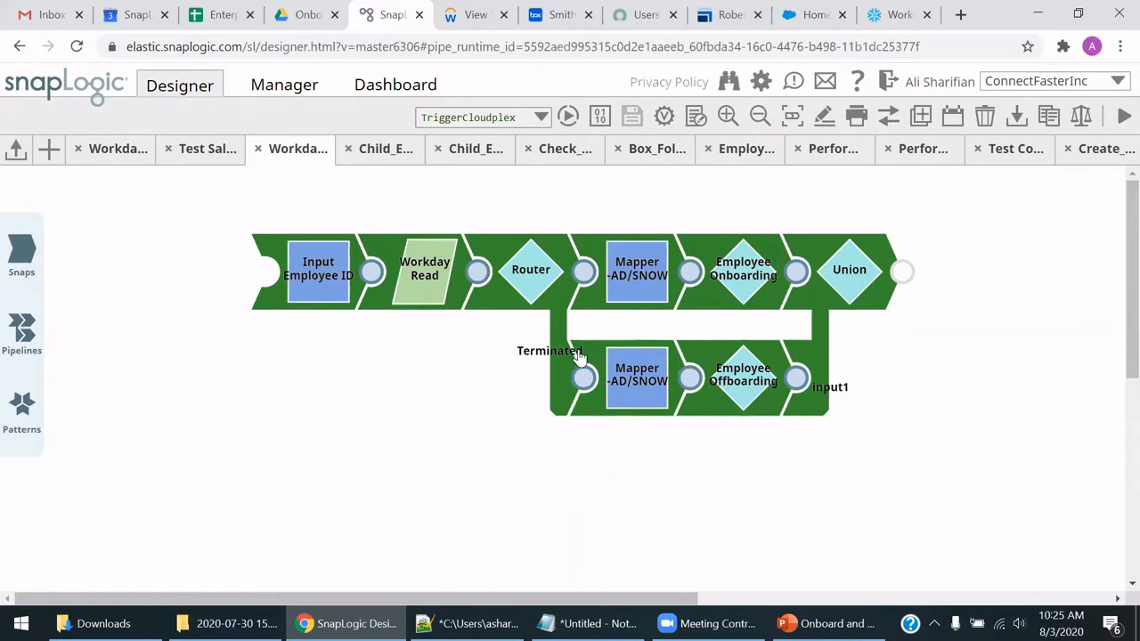
pyautogui.moveTo(721, 370)
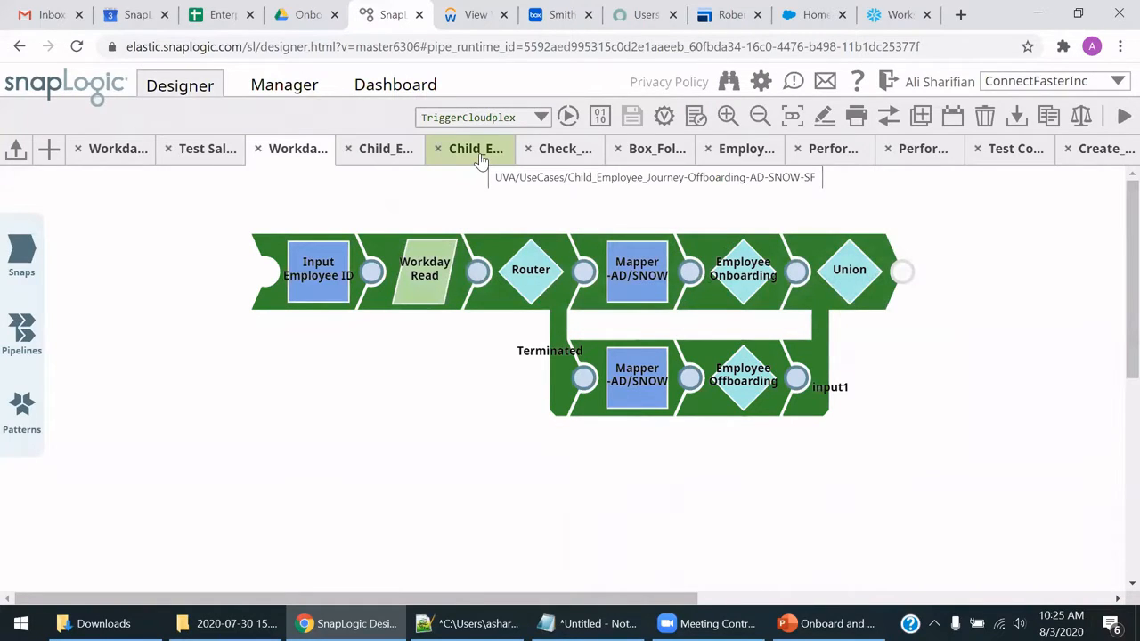
# Show the Child_Employee_Journey-Offboarding-AD-SNOW-SF pipeline fanning out to ServiceNow, Salesforce, Snowflake, Box and LMS.
pyautogui.click(474, 149)
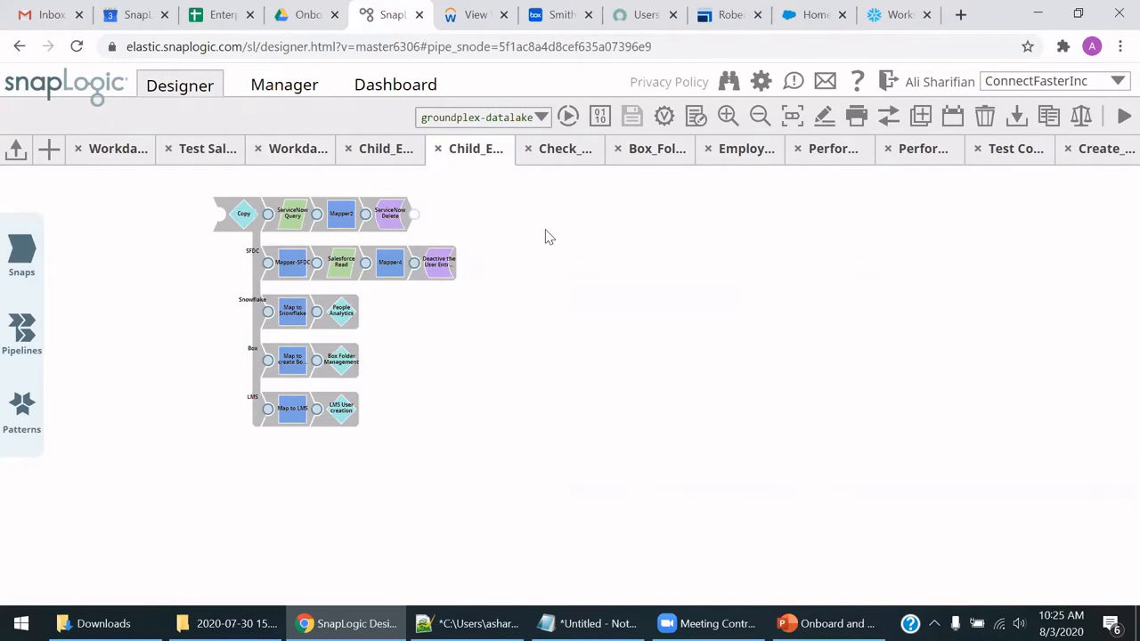
pyautogui.moveTo(394, 227)
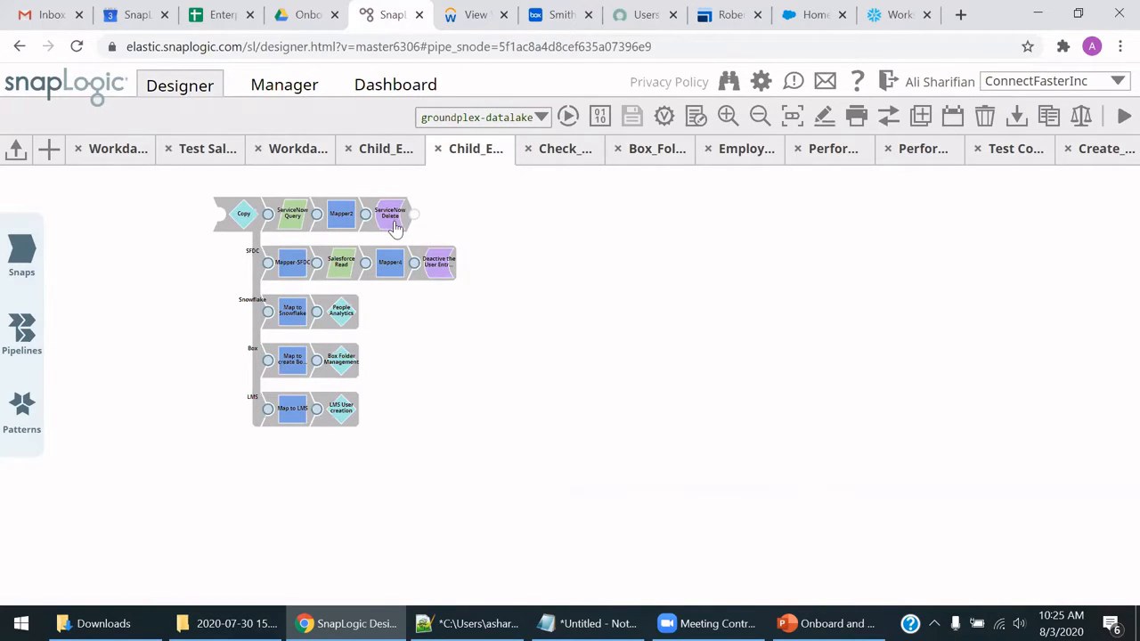
pyautogui.moveTo(389, 213)
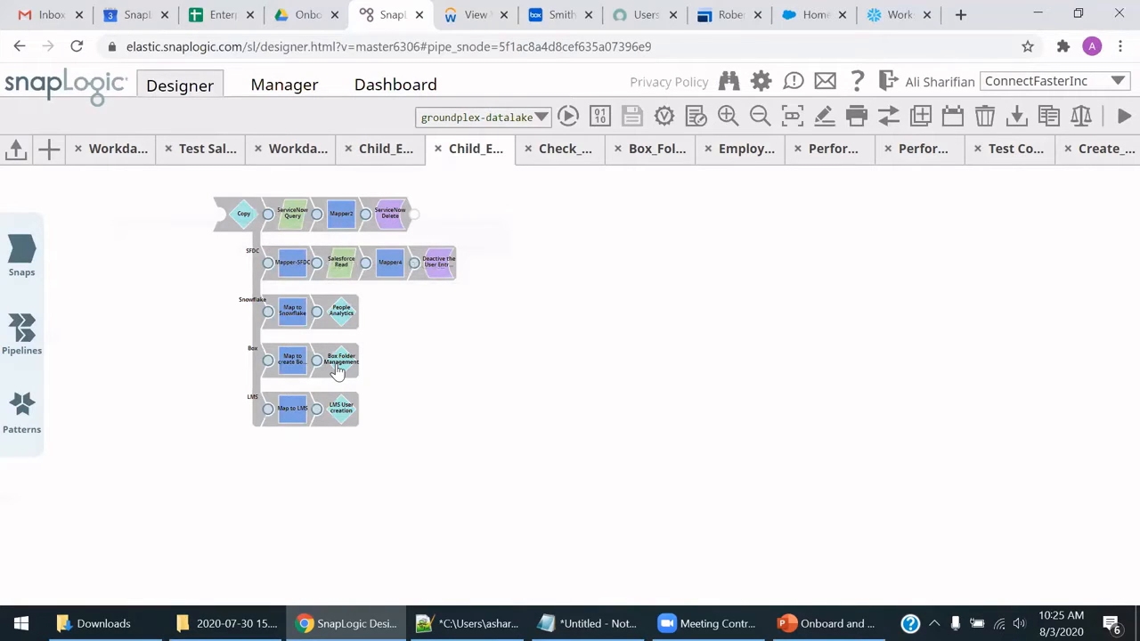
pyautogui.moveTo(341, 360)
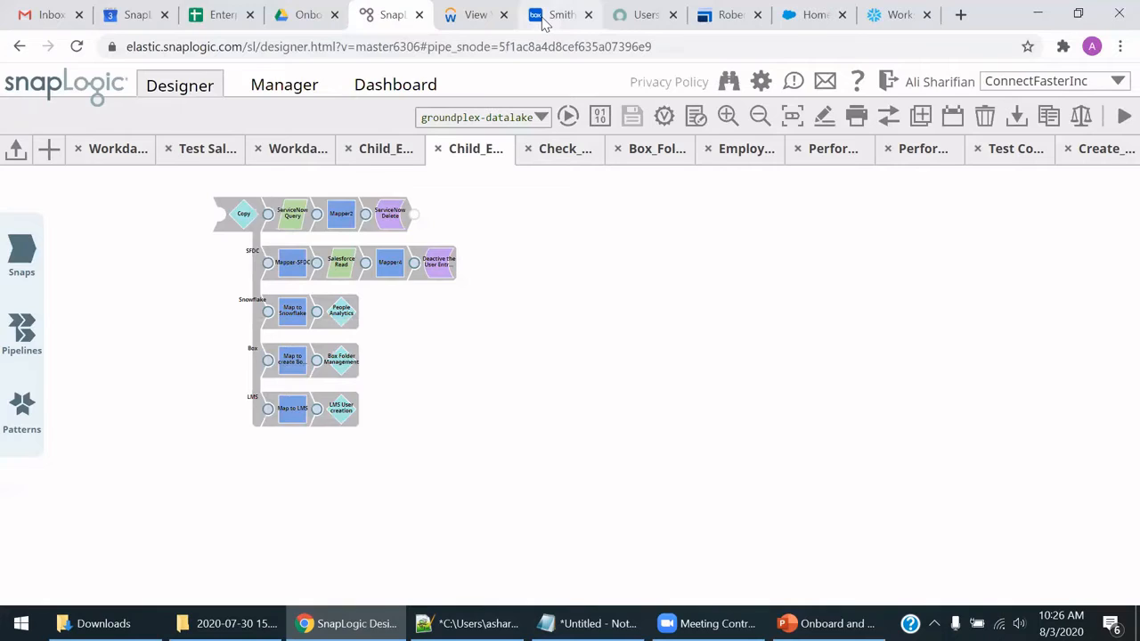
pyautogui.click(557, 14)
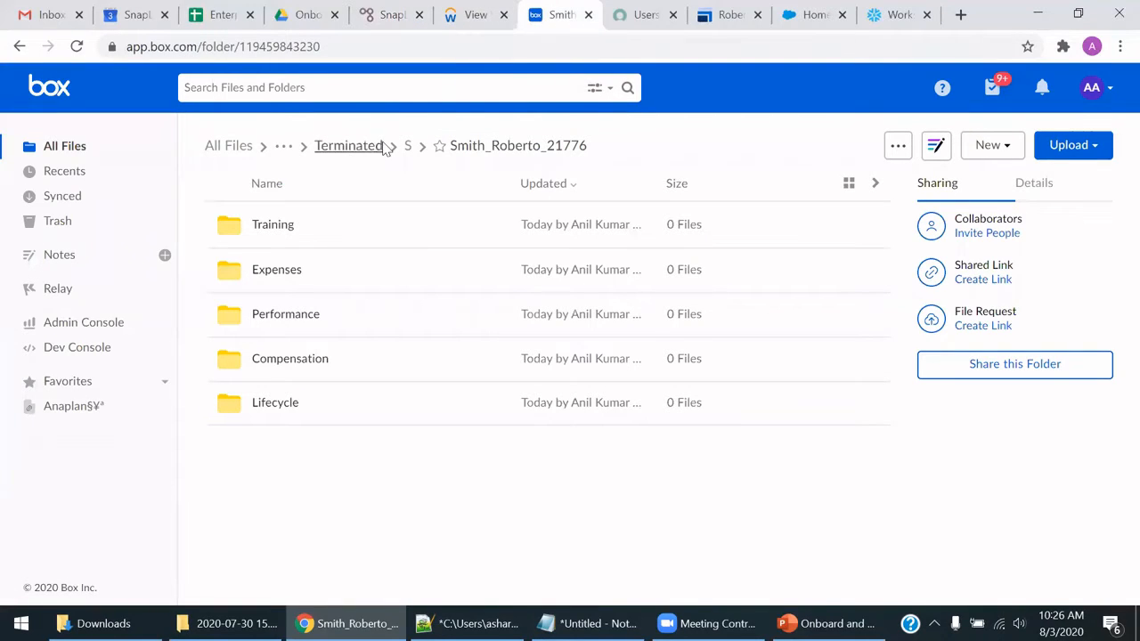
pyautogui.moveTo(456, 145)
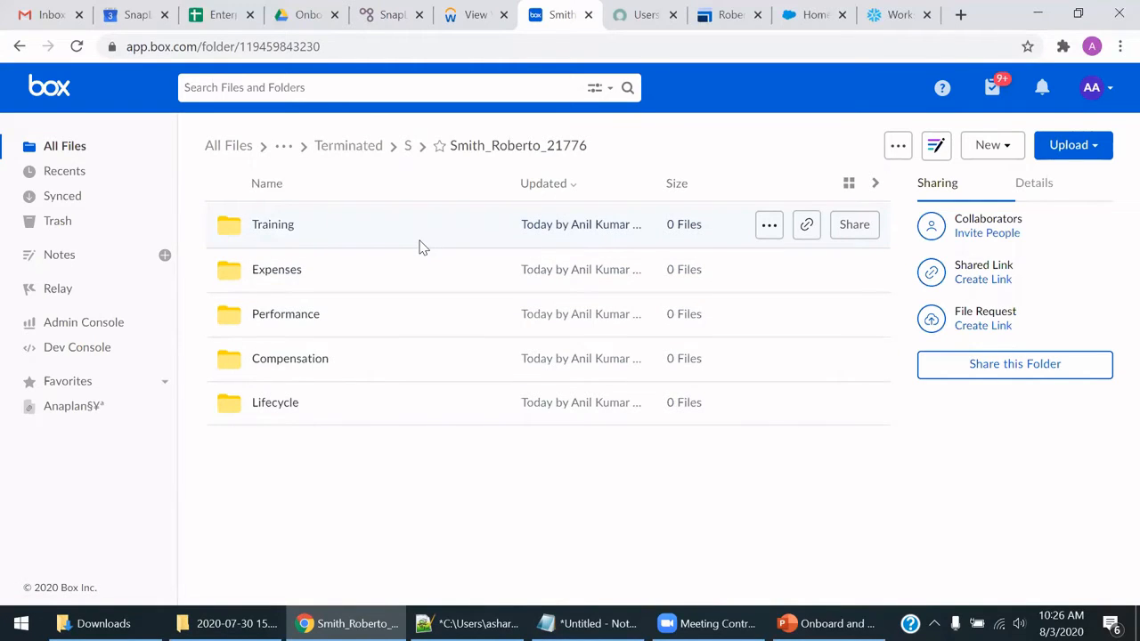
pyautogui.moveTo(348, 145)
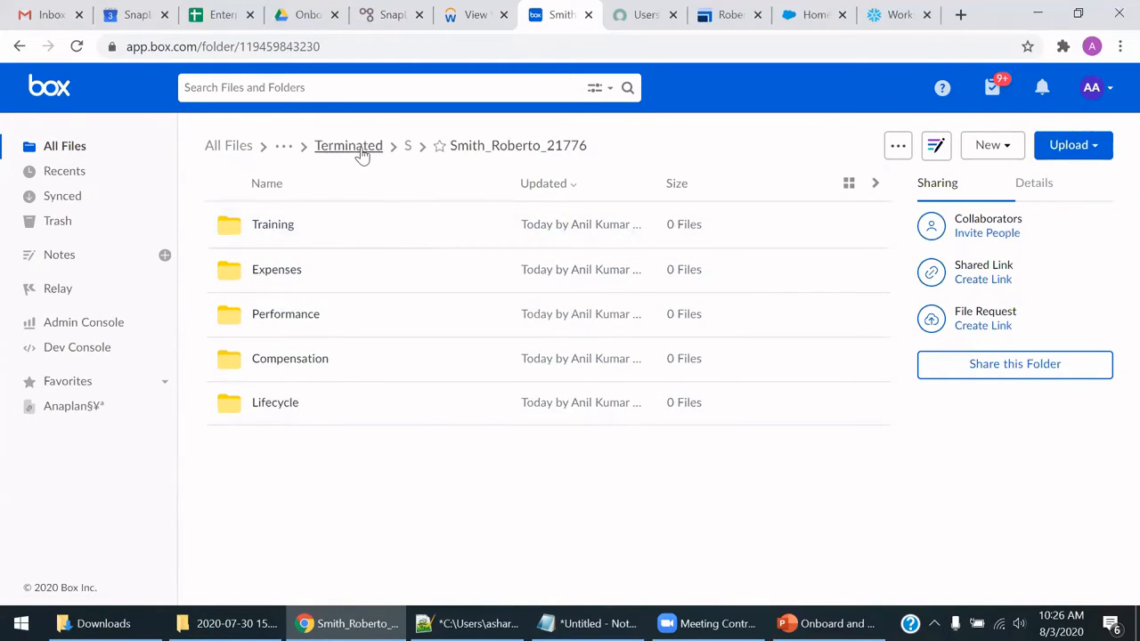
pyautogui.moveTo(381, 184)
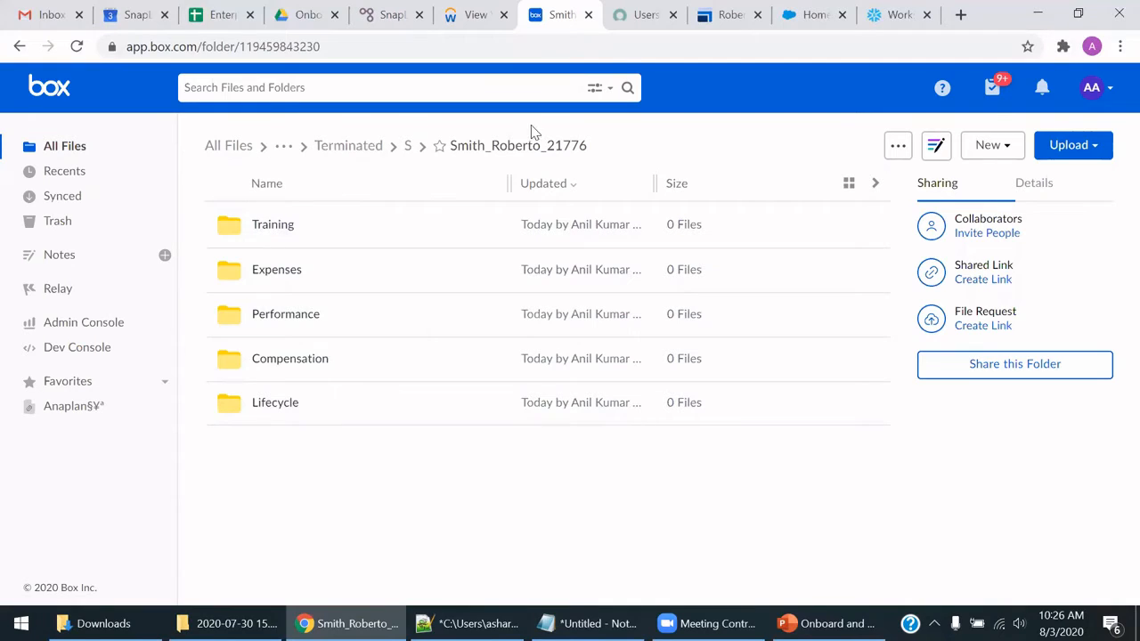
pyautogui.click(644, 15)
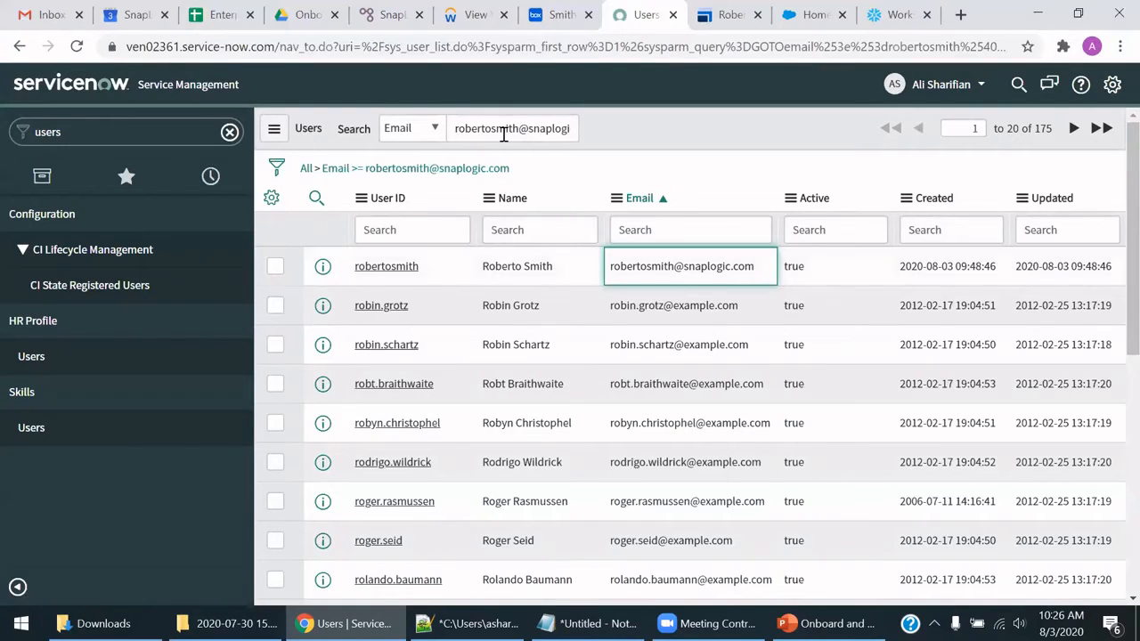
pyautogui.click(512, 128)
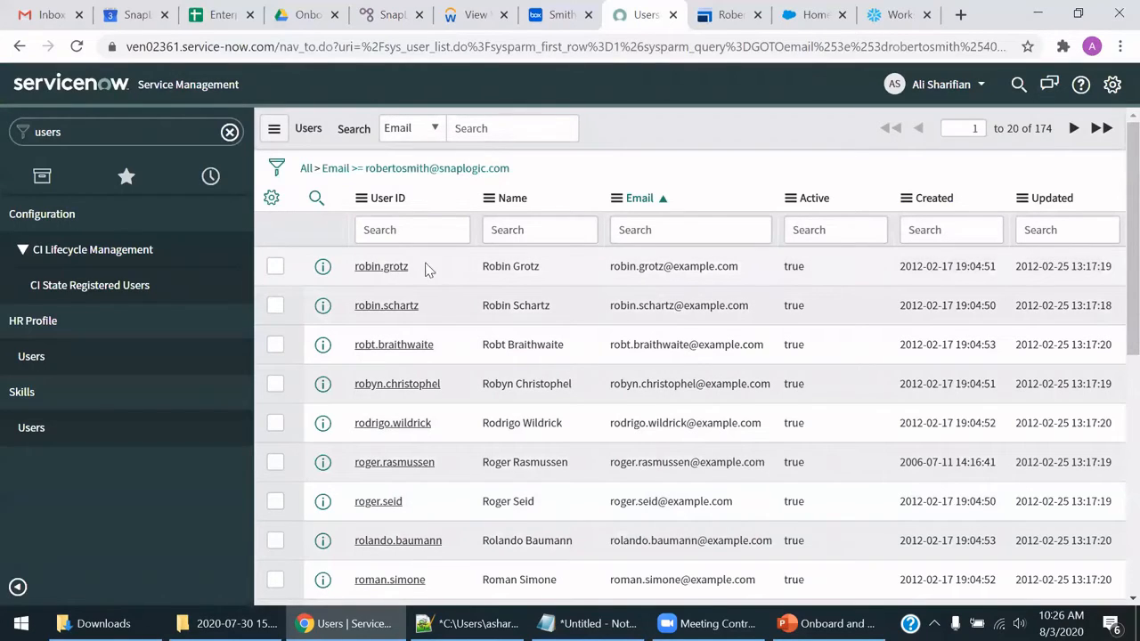
pyautogui.moveTo(381, 266)
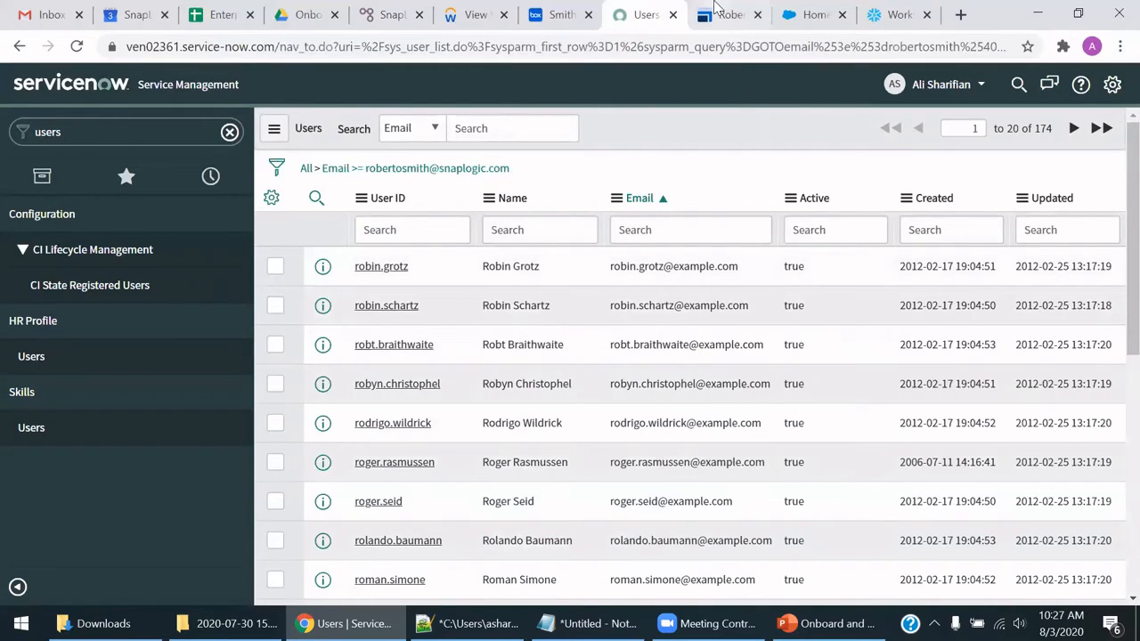
pyautogui.click(728, 15)
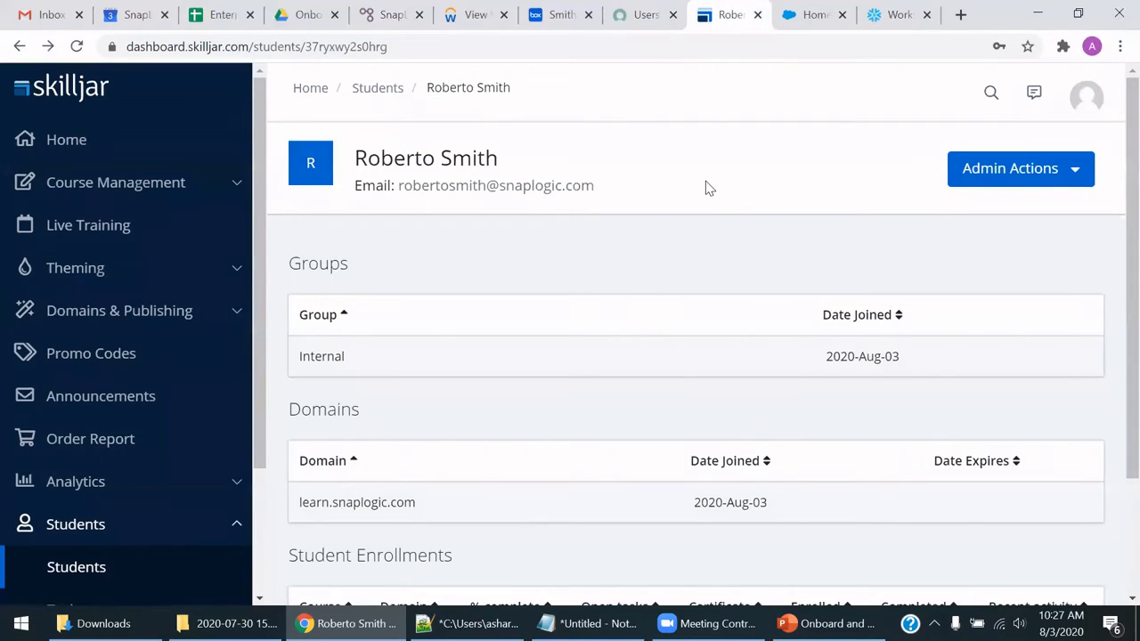
pyautogui.moveTo(974, 518)
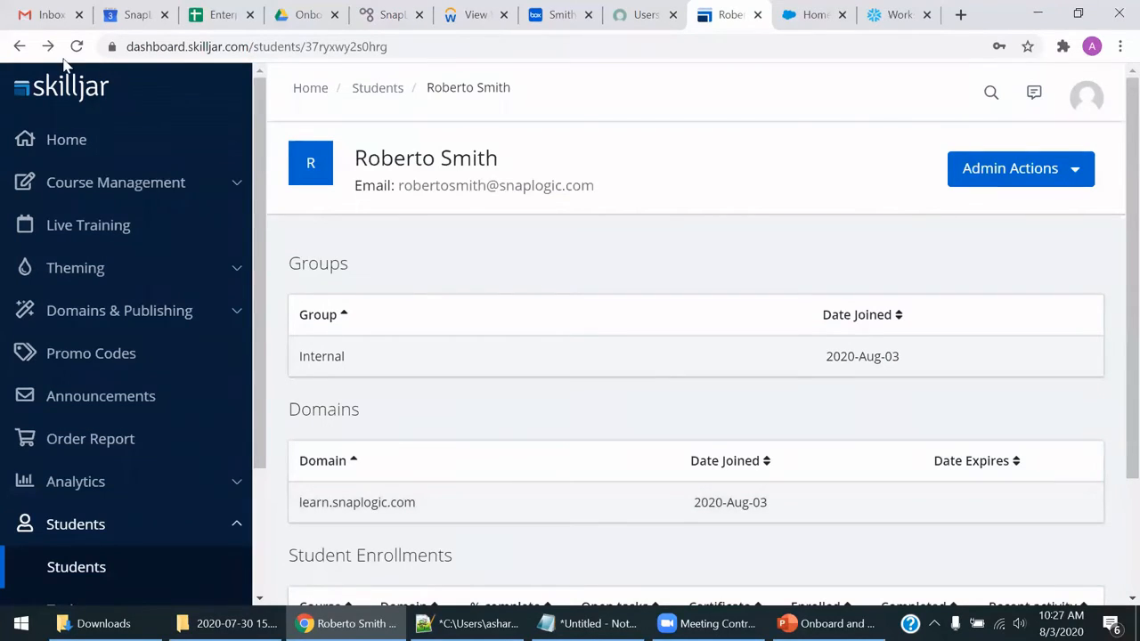
pyautogui.click(76, 47)
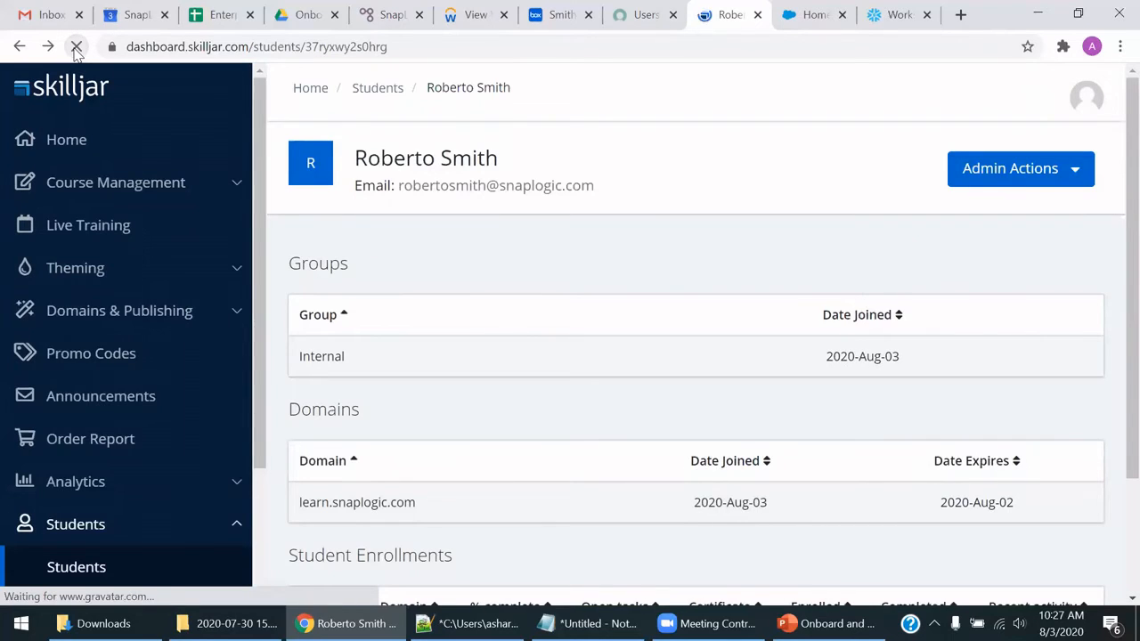
pyautogui.click(77, 46)
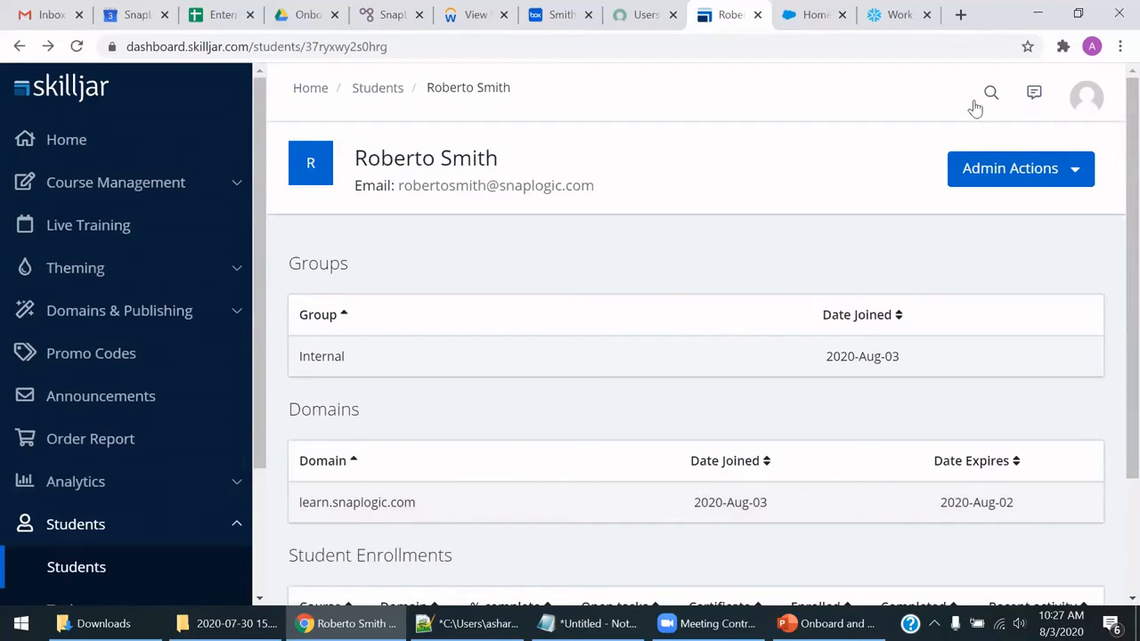
pyautogui.click(812, 14)
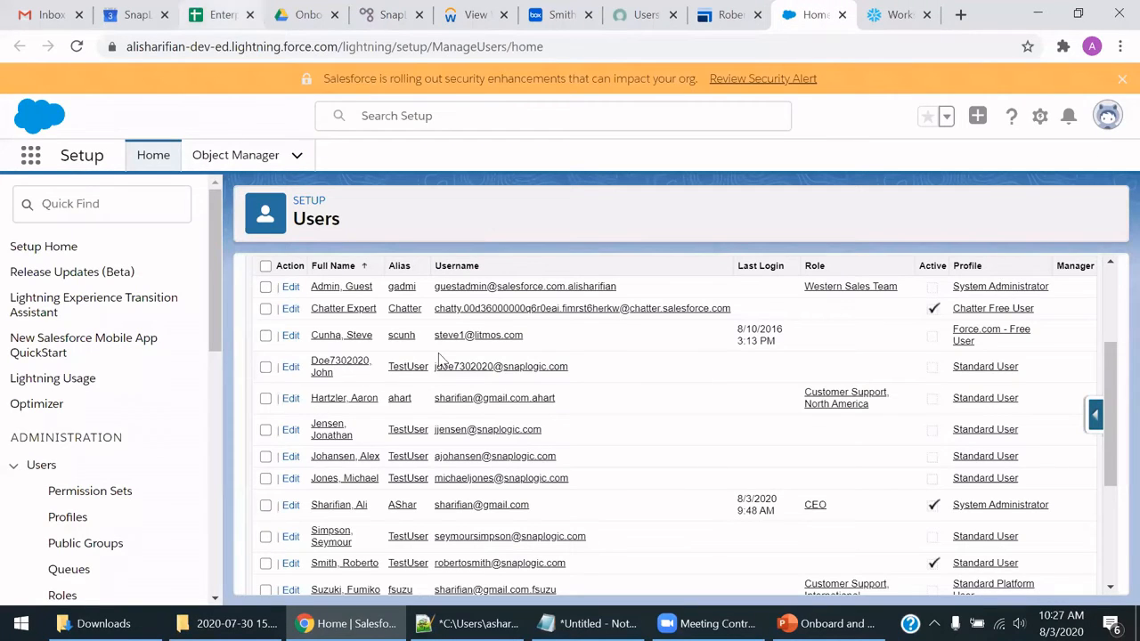
pyautogui.scroll(-3)
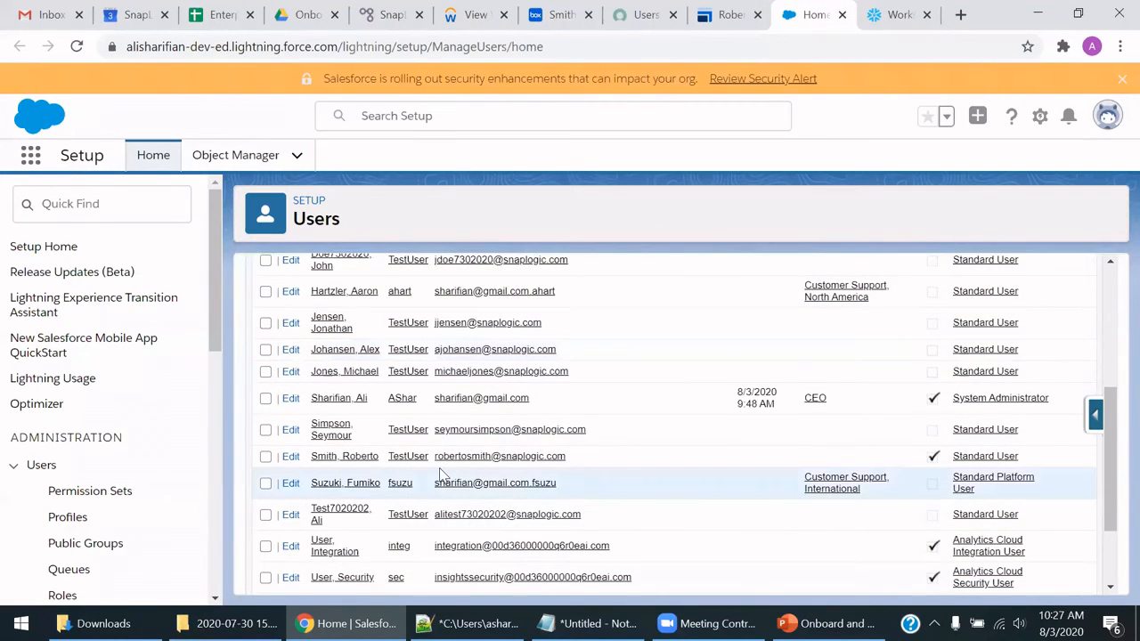
pyautogui.scroll(-3)
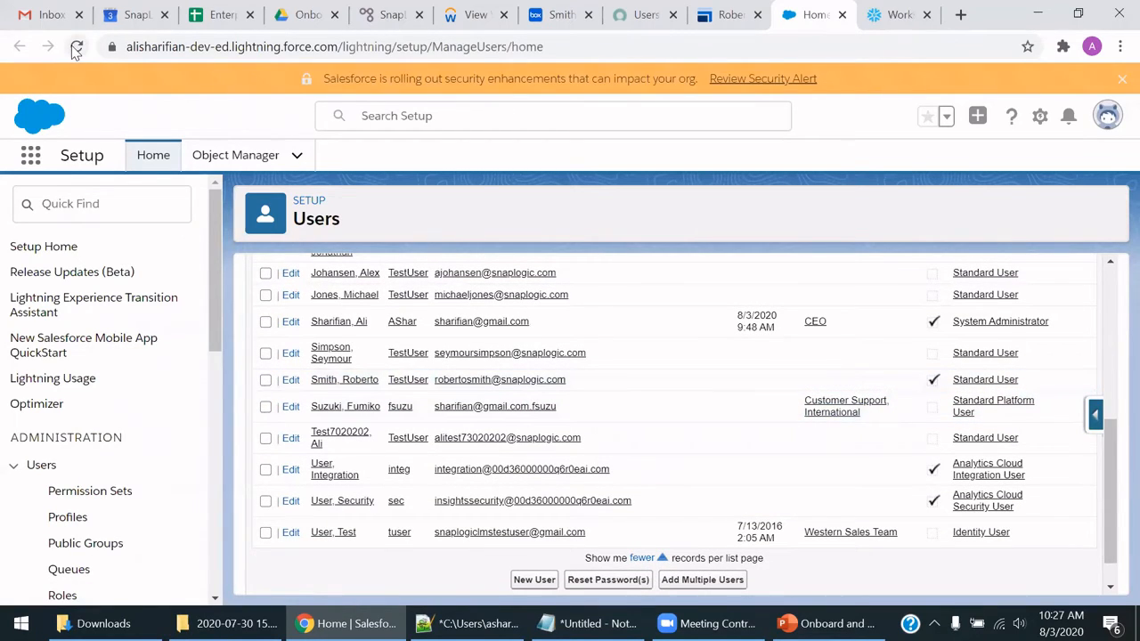
pyautogui.click(76, 47)
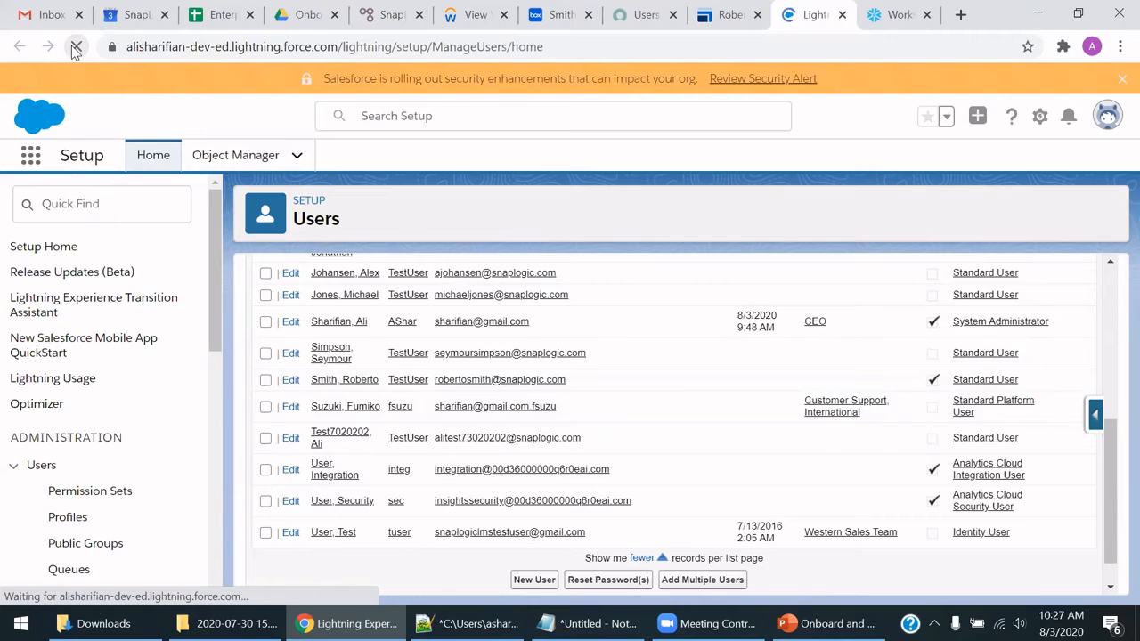
pyautogui.click(75, 46)
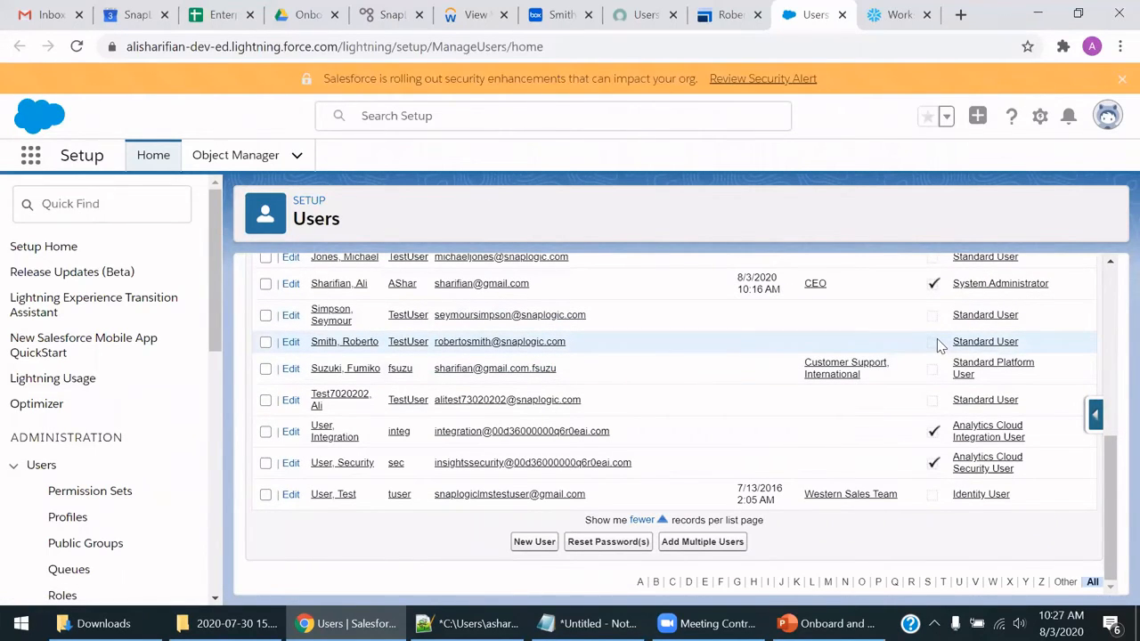
pyautogui.moveTo(932, 341)
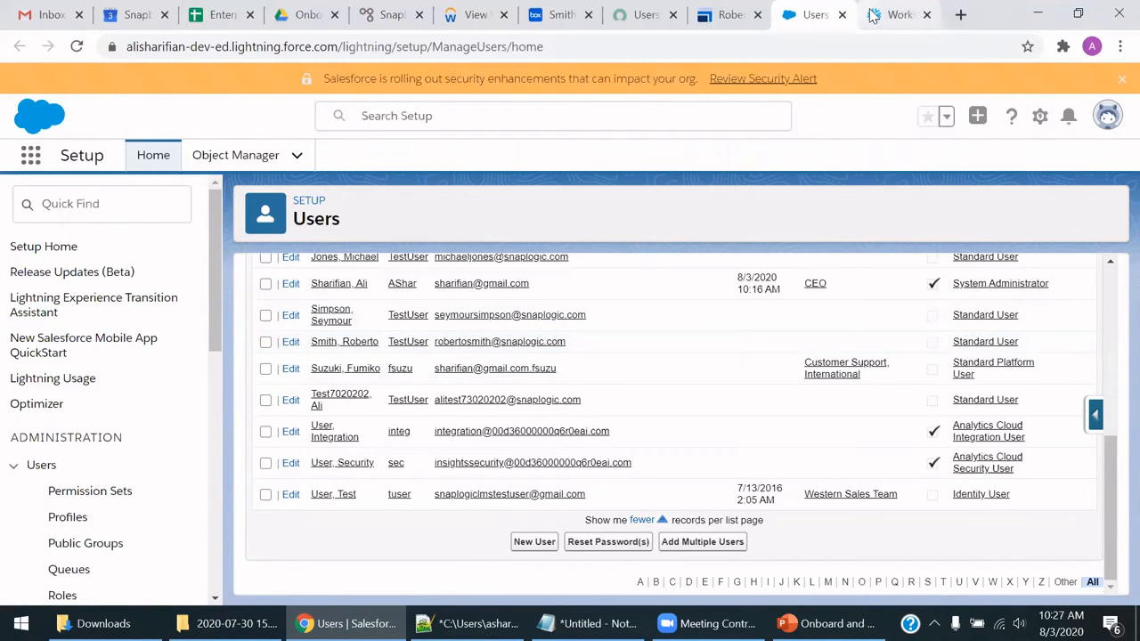
# Rerun the people analytics query showing employee 21776 Terminated with ACTIVE_FLAG FALSE, then return to SnapLogic.
pyautogui.click(900, 14)
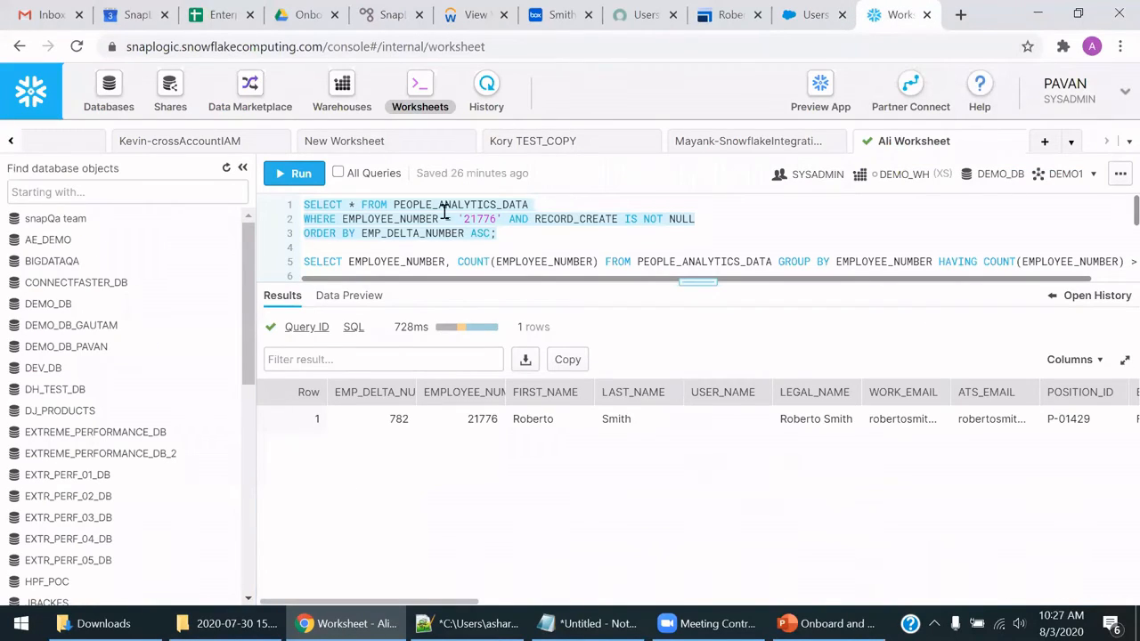
pyautogui.moveTo(301, 172)
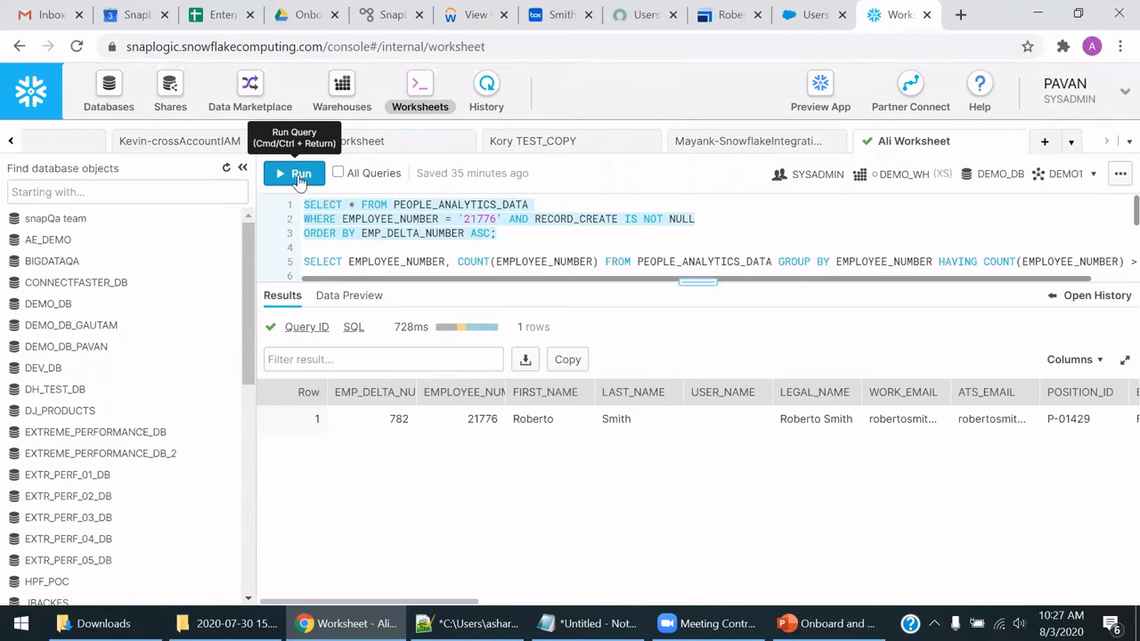
pyautogui.click(301, 173)
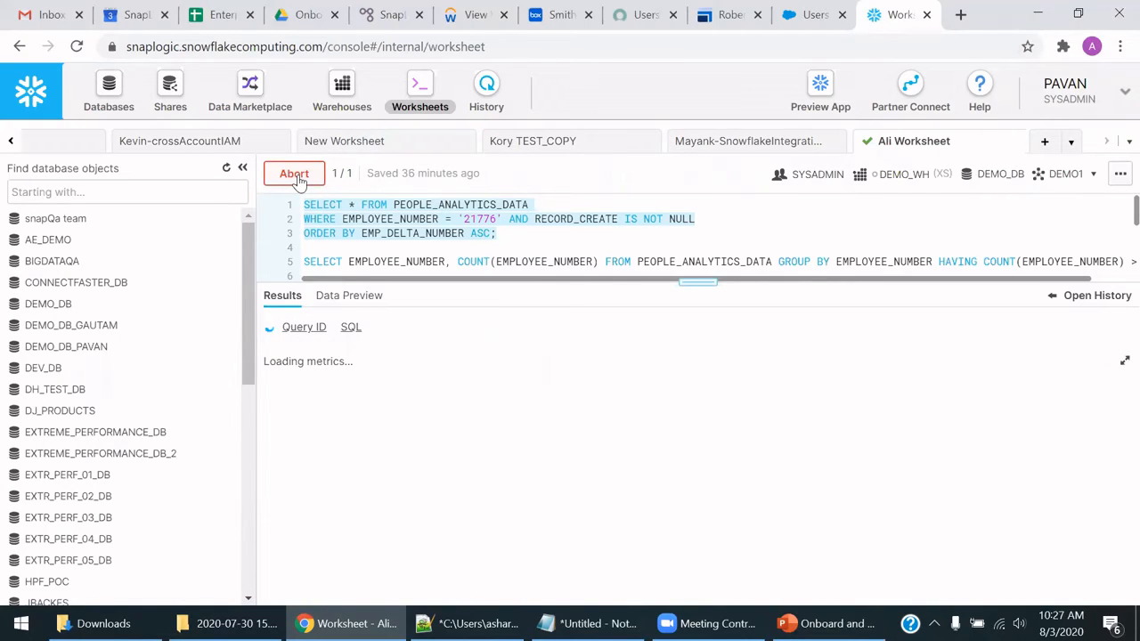
pyautogui.click(294, 173)
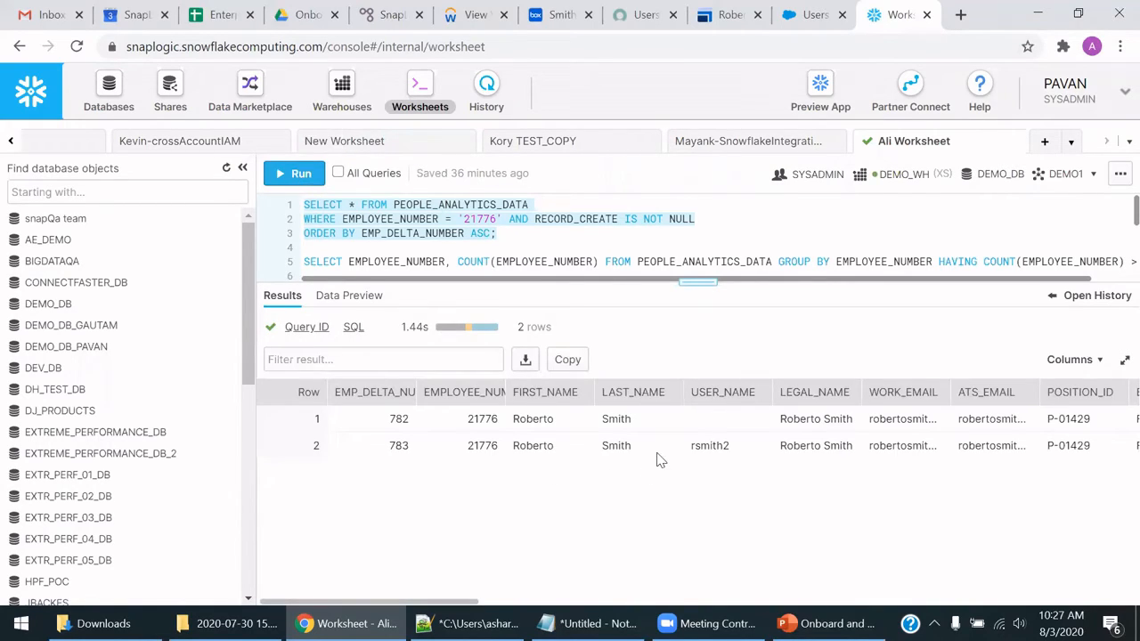
pyautogui.hscroll(3)
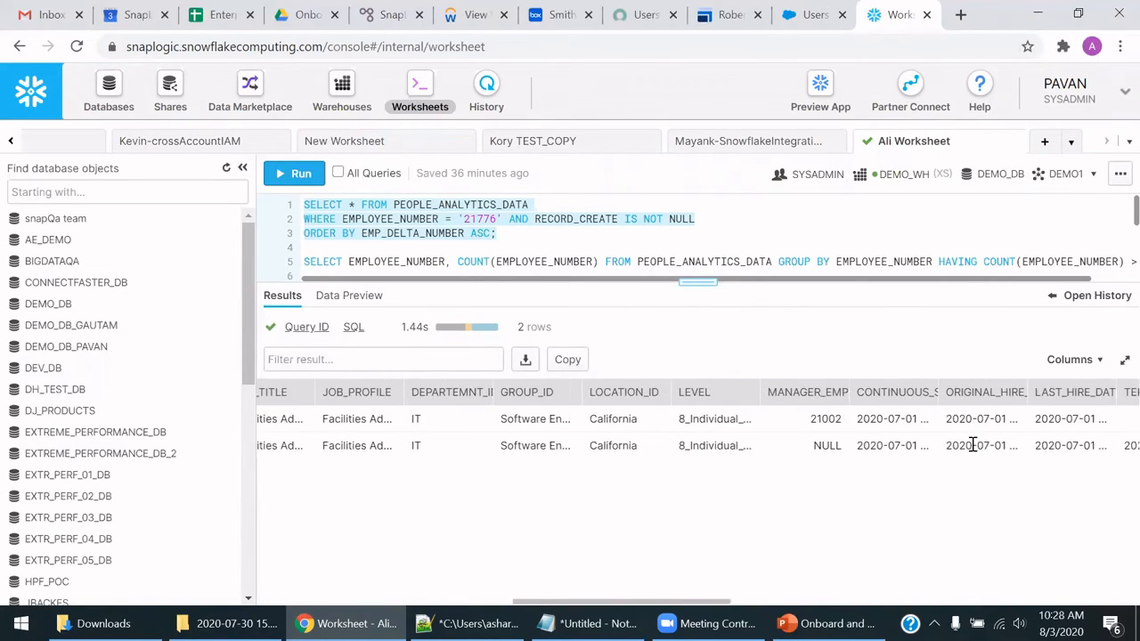
pyautogui.hscroll(3)
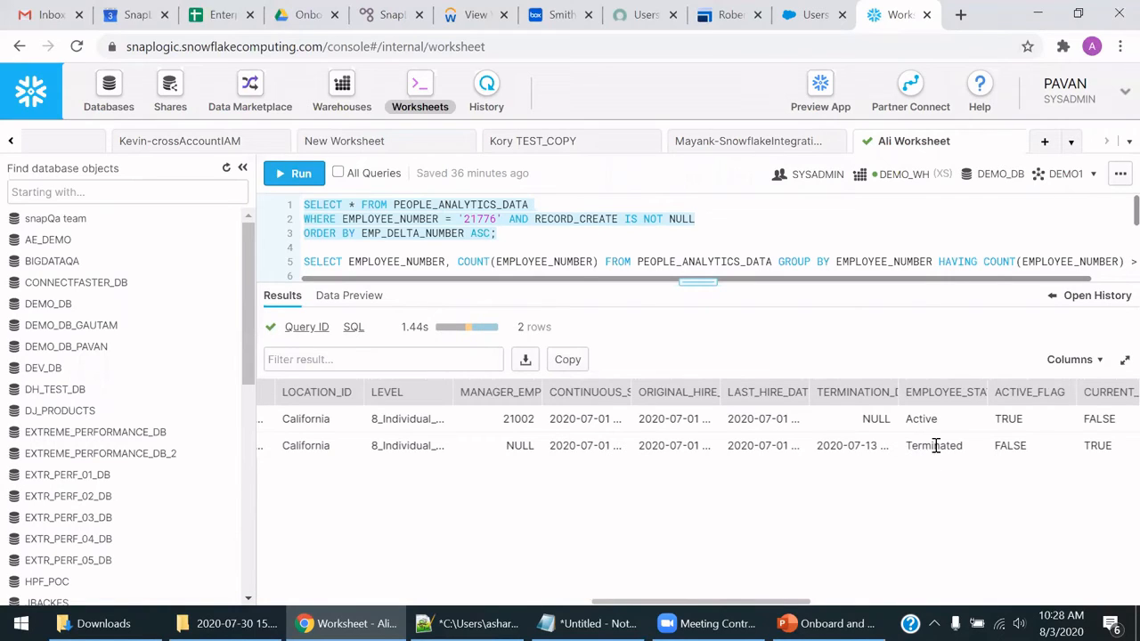
pyautogui.click(390, 15)
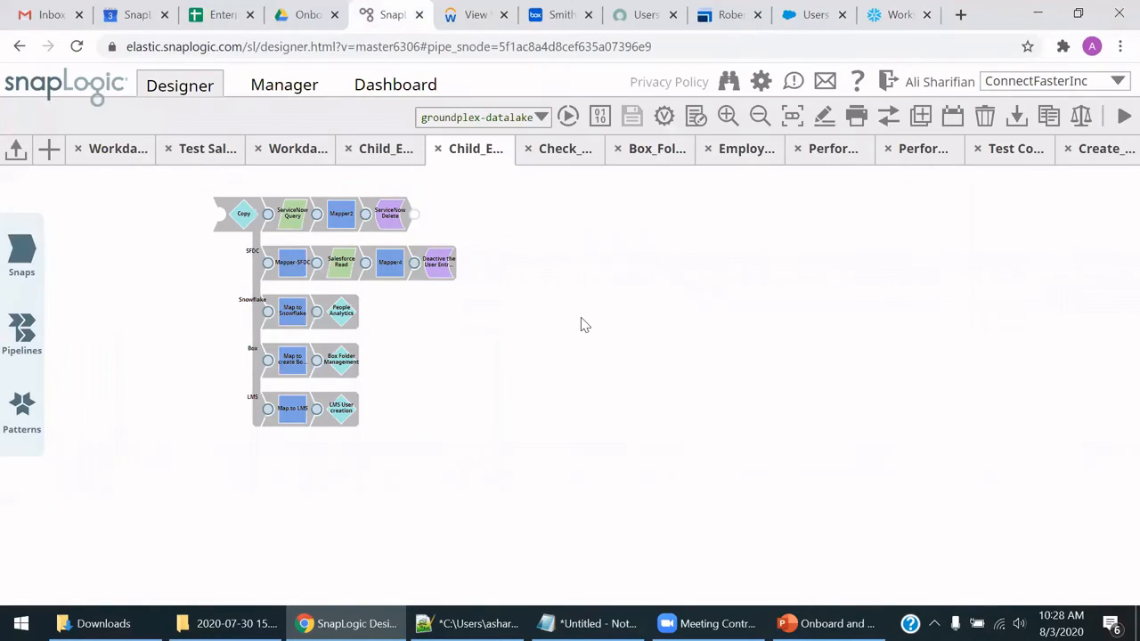